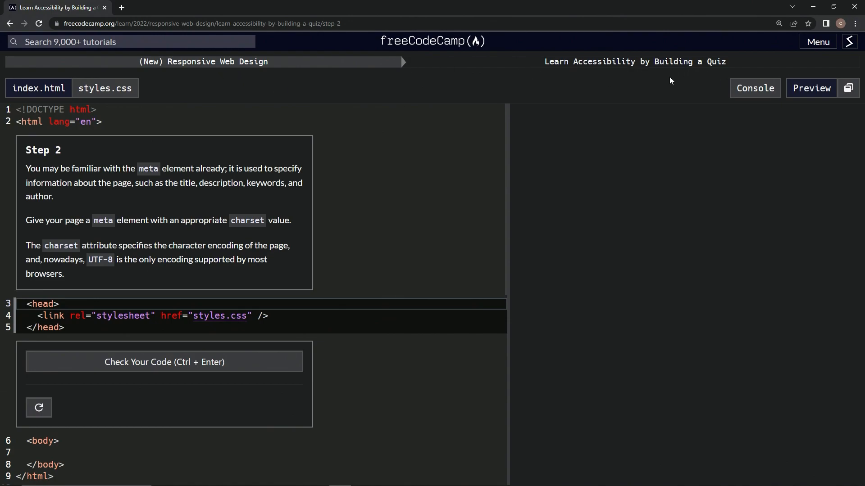
mouse_move(53, 166)
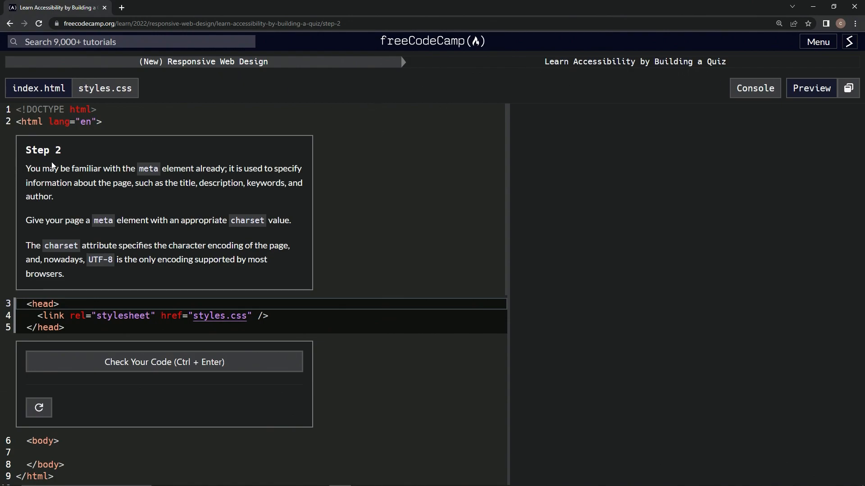
mouse_move(89, 178)
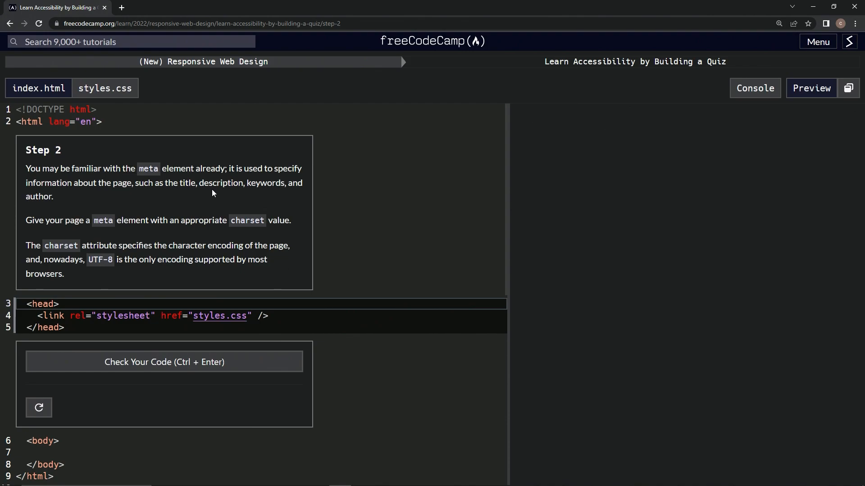
mouse_move(221, 199)
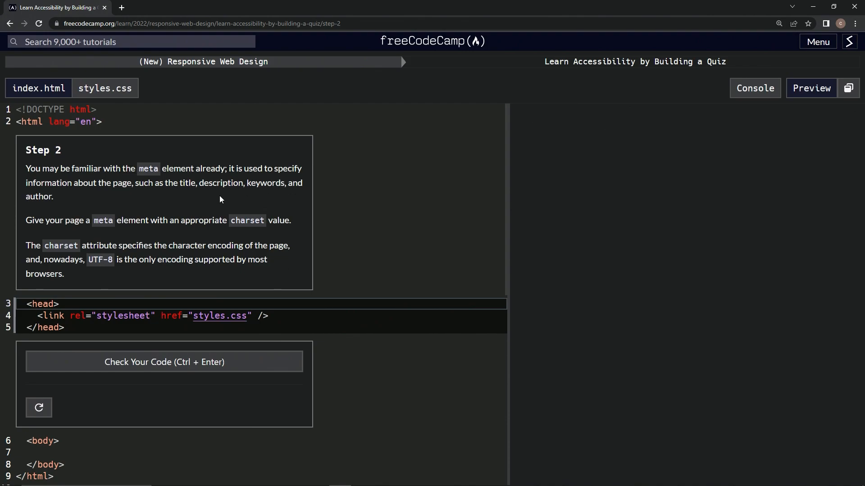
mouse_move(41, 231)
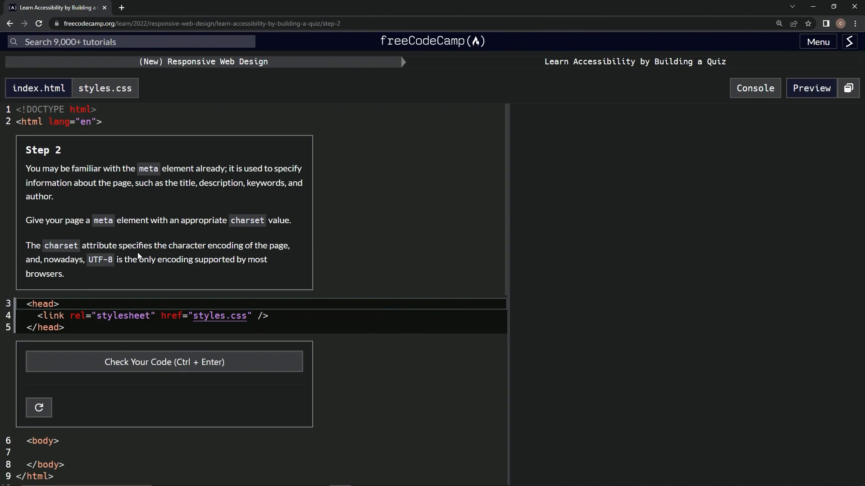
mouse_move(274, 260)
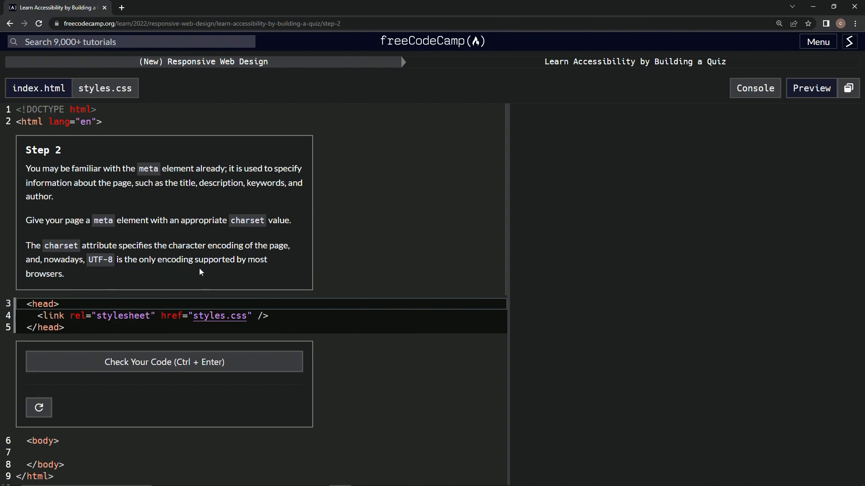
mouse_move(57, 283)
text(<meta>)
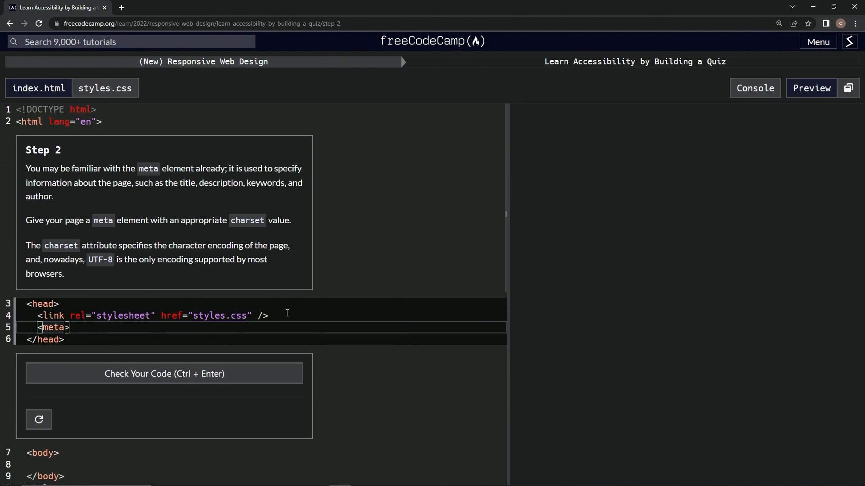
Type charset='UTF-8' into the meta tag inside the head of index.html.
text(charset)
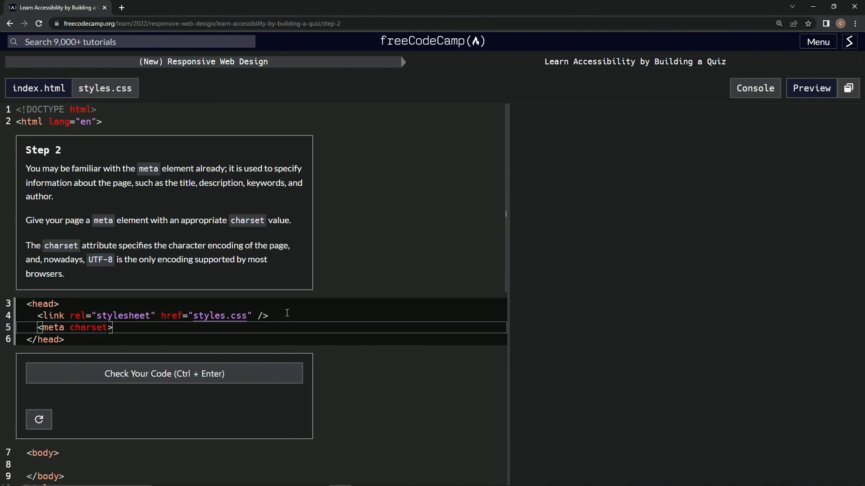
text('UTF')
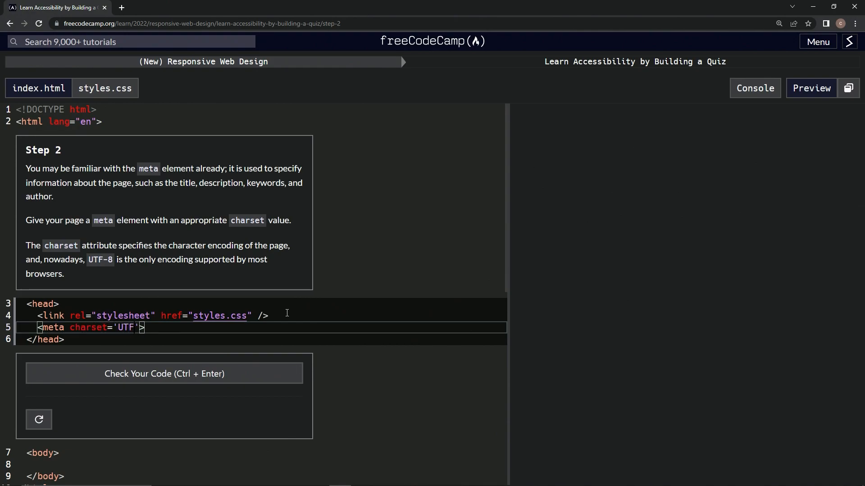
text(-8)
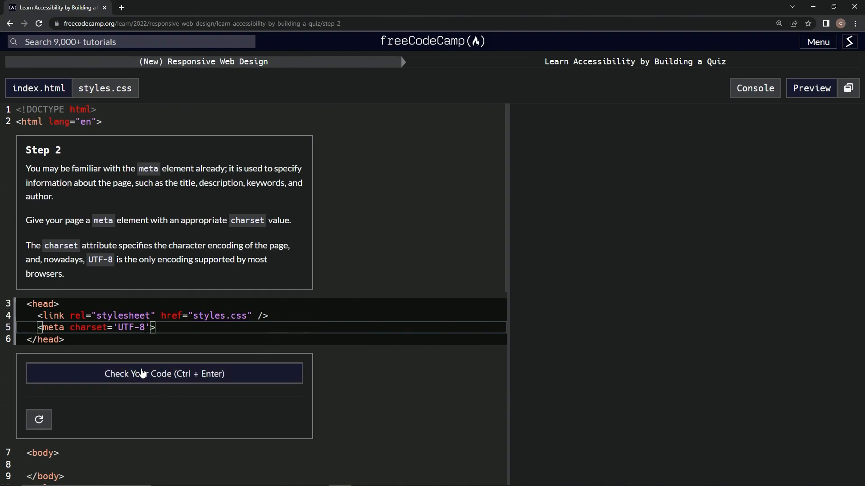
Check the code for Step 2, then submit it to advance to Step 3.
click(164, 373)
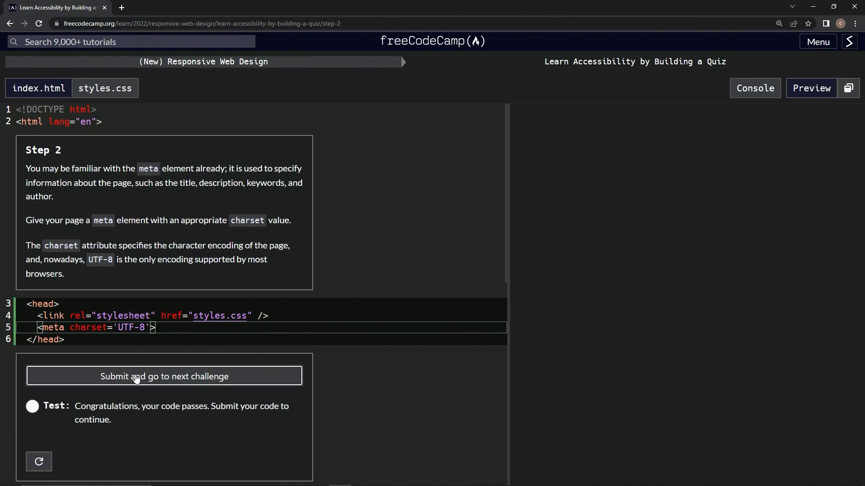
click(164, 376)
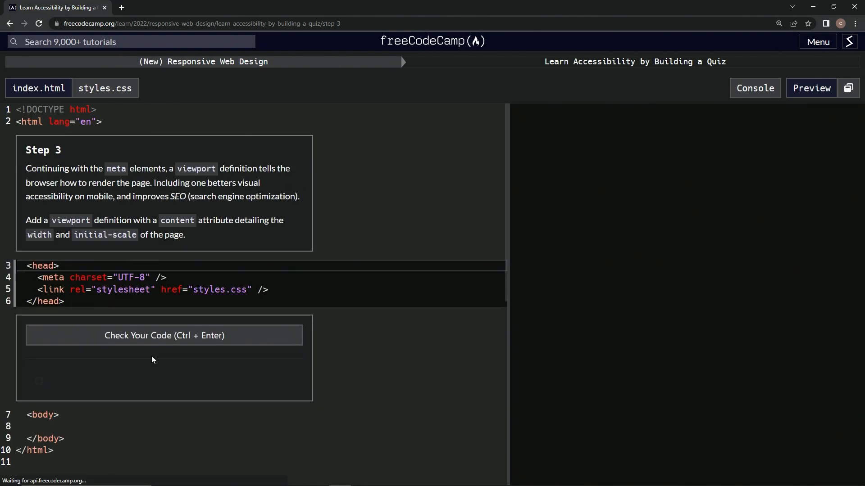